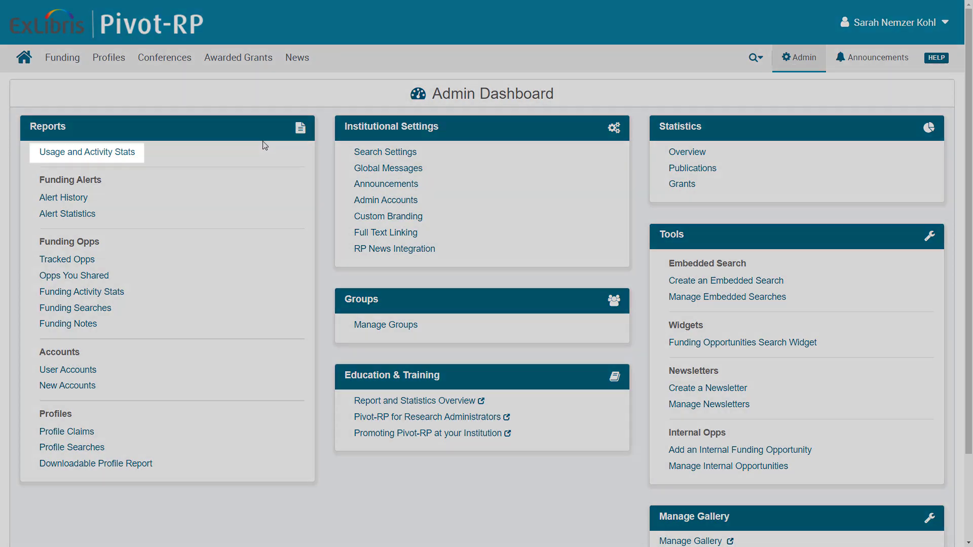
Open the Usage and Activity Stats report and keep the charts grouped by day
{"action": "left_click", "coordinate": [86, 152]}
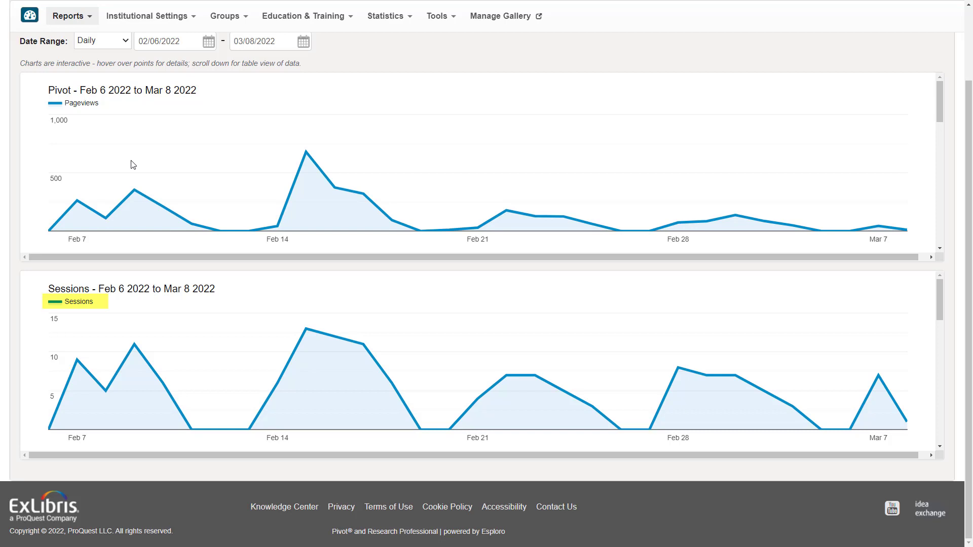
{"action": "left_click", "coordinate": [102, 40]}
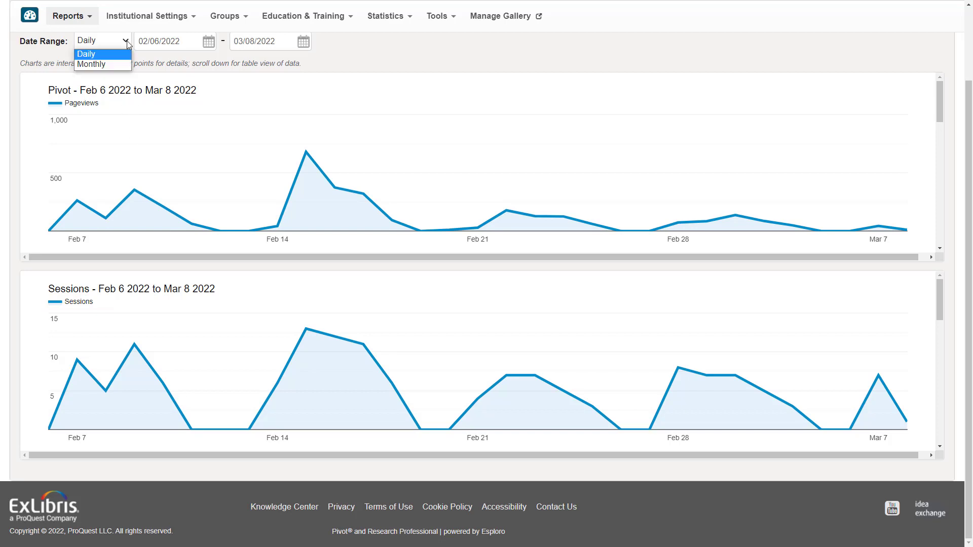
{"action": "left_click", "coordinate": [85, 54]}
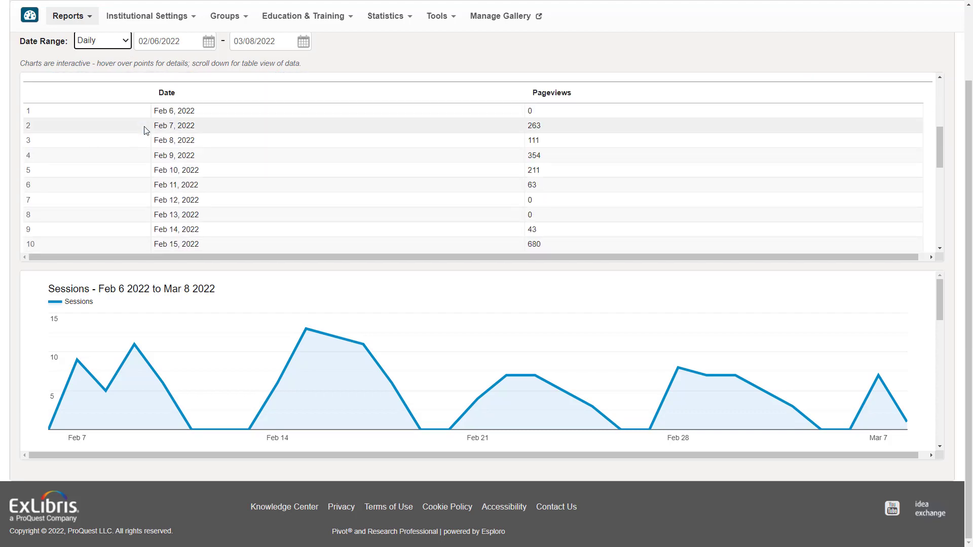
From the admin dashboard, open Alert Statistics and scroll through the weekly account status tables
{"action": "left_click", "coordinate": [799, 58]}
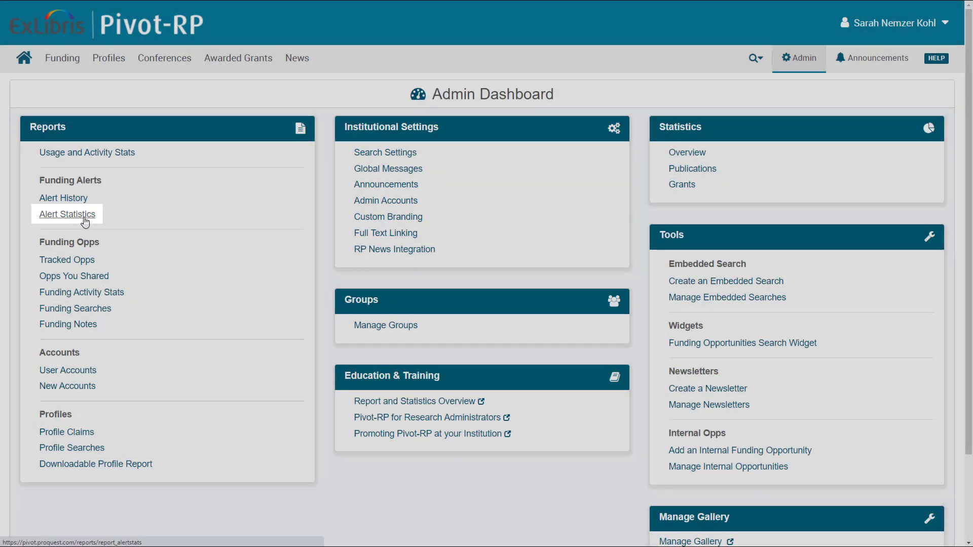
{"action": "left_click", "coordinate": [67, 214]}
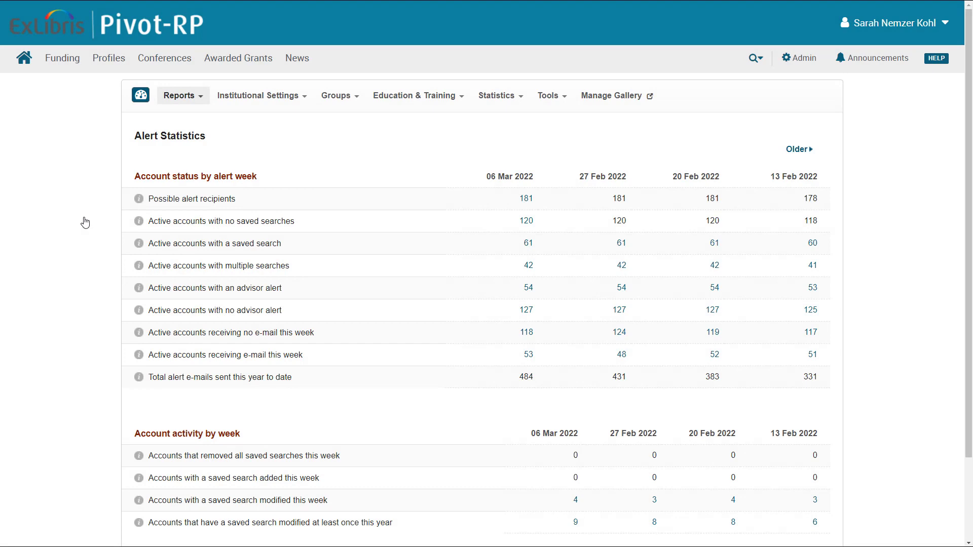
{"action": "scroll", "scroll_direction": "down", "scroll_amount": 3}
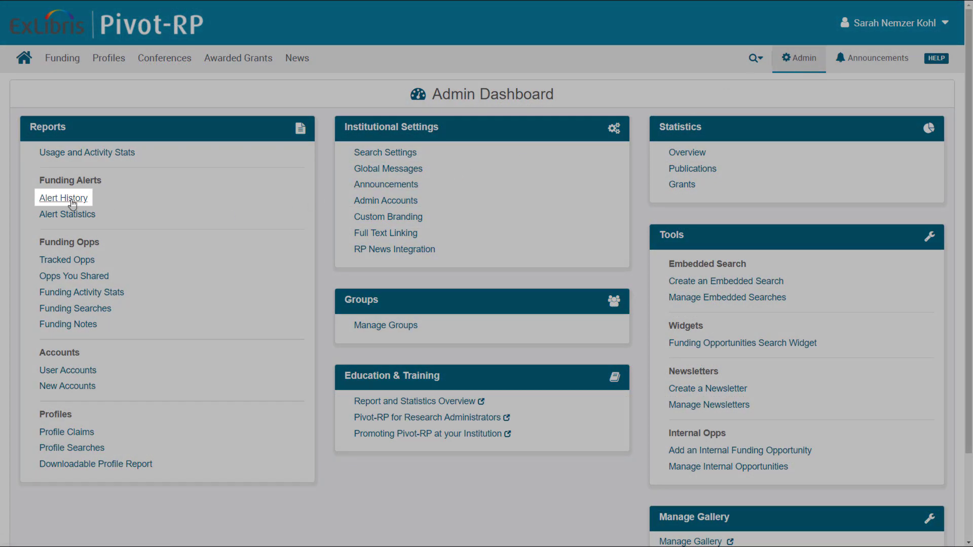
Open Alert History by opportunity and show the recipients for Acer Access and Development Program
{"action": "left_click", "coordinate": [63, 198]}
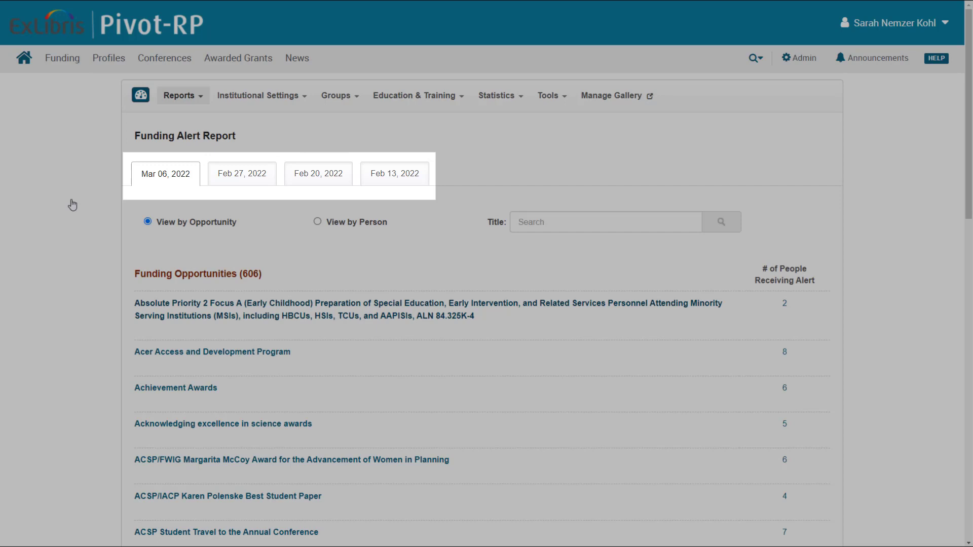
{"action": "left_click", "coordinate": [147, 222]}
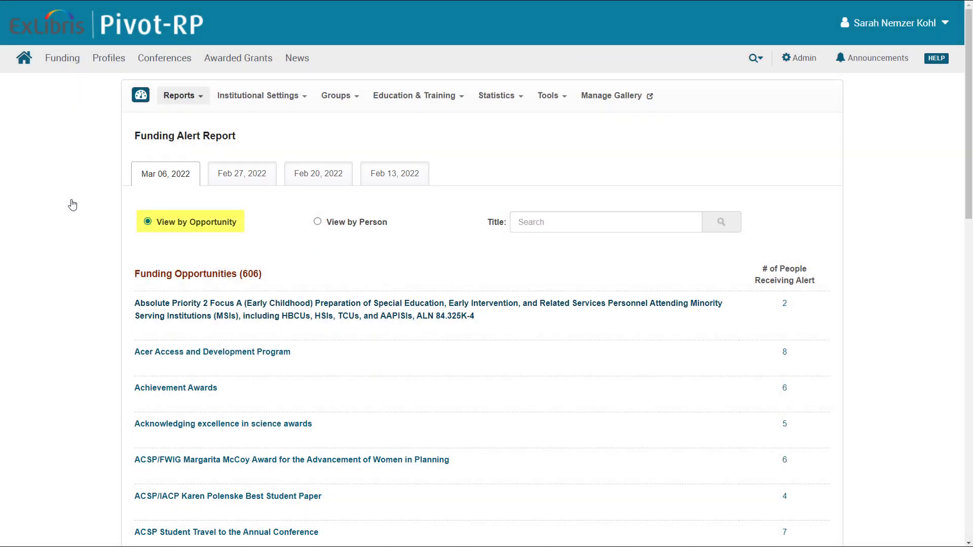
{"action": "mouse_move", "coordinate": [129, 268]}
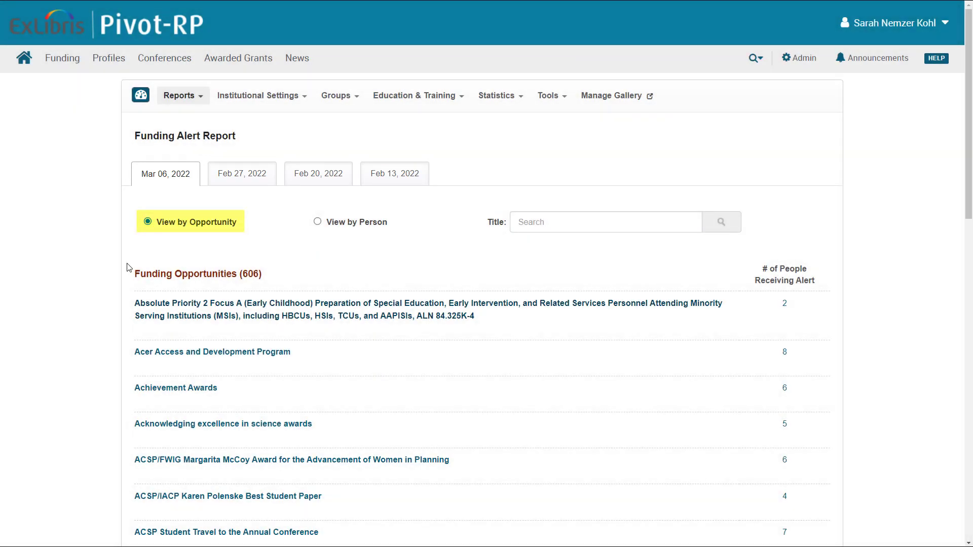
{"action": "mouse_move", "coordinate": [212, 352]}
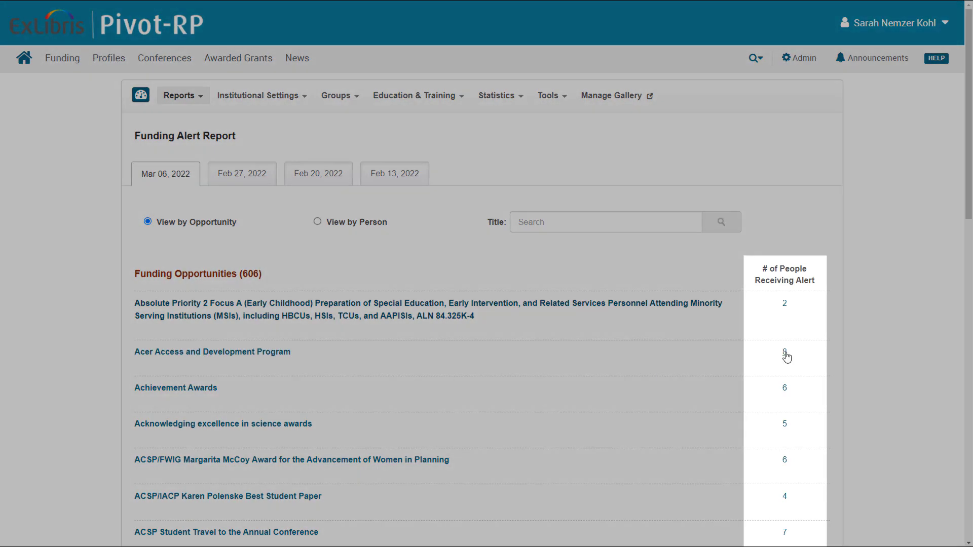
{"action": "left_click", "coordinate": [784, 352]}
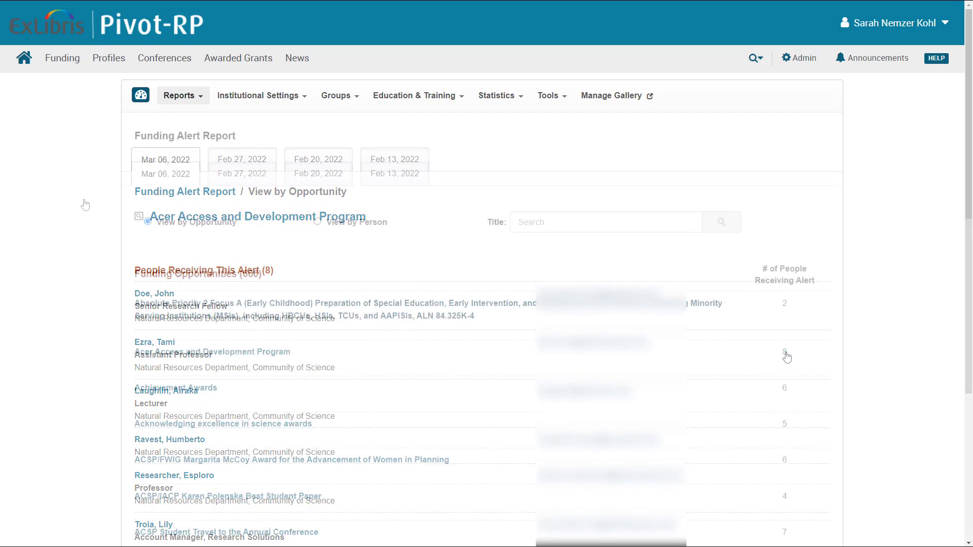
Switch the alert report to View by Person and open the first person's 13 alerted opportunities
{"action": "left_click", "coordinate": [318, 222]}
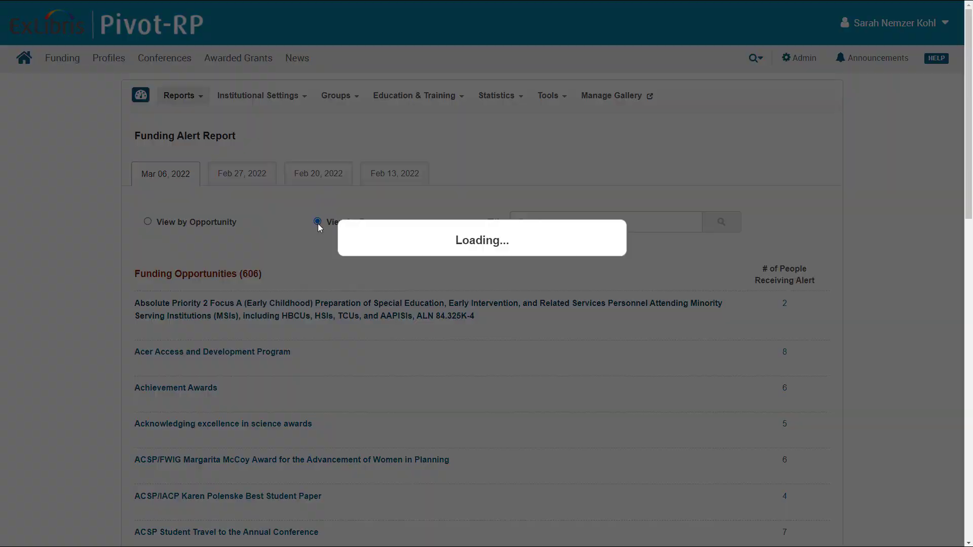
{"action": "left_click", "coordinate": [317, 222]}
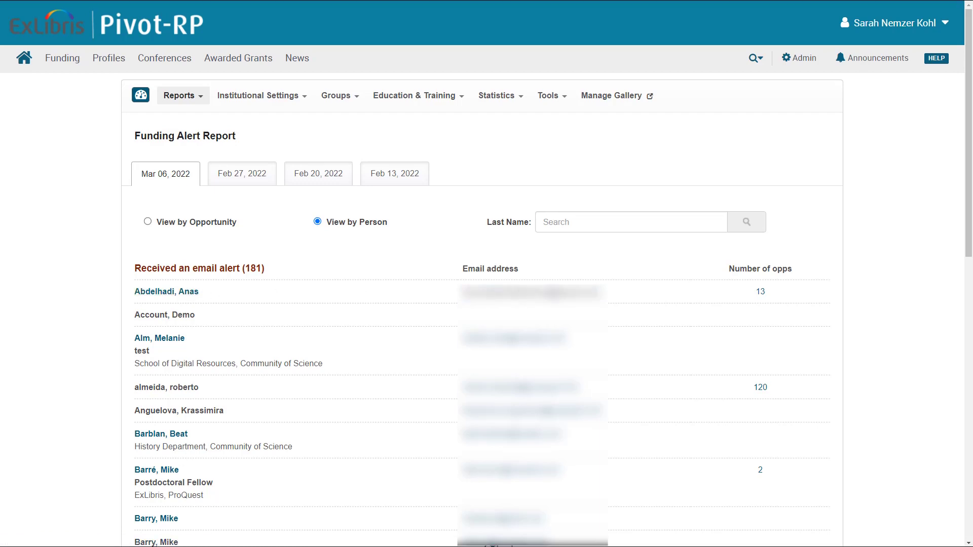
{"action": "left_click", "coordinate": [166, 292]}
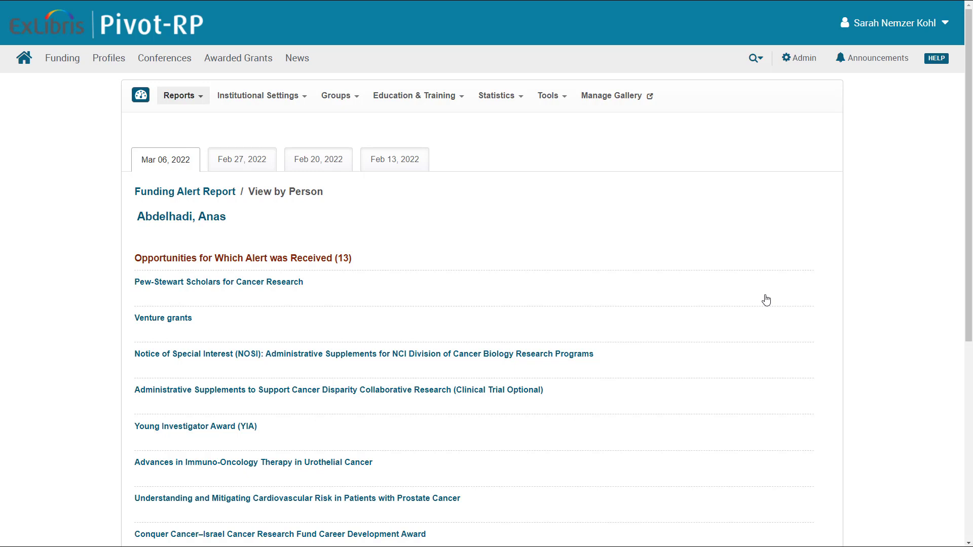
Open the Tracked Opps Report and list it by person with each person's tracked count
{"action": "left_click", "coordinate": [181, 95]}
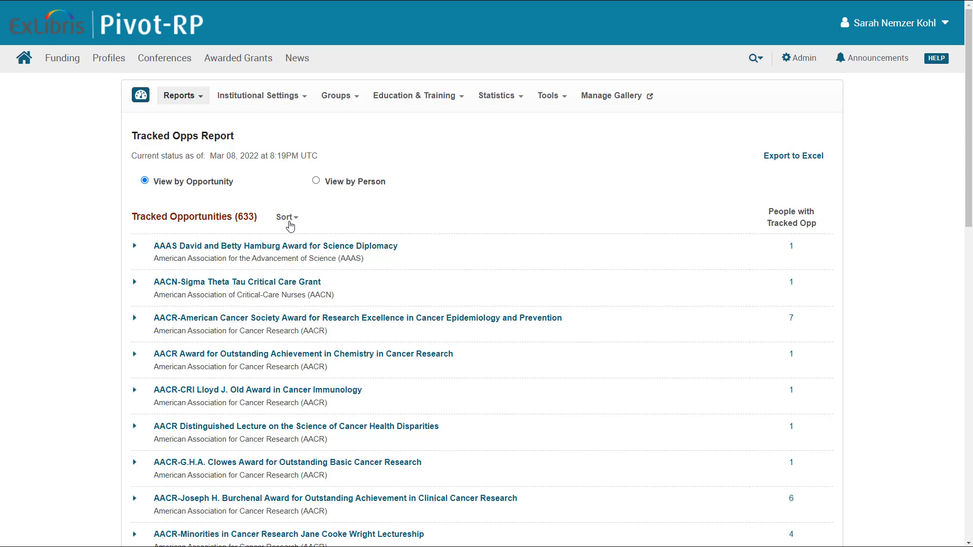
{"action": "left_click", "coordinate": [286, 217]}
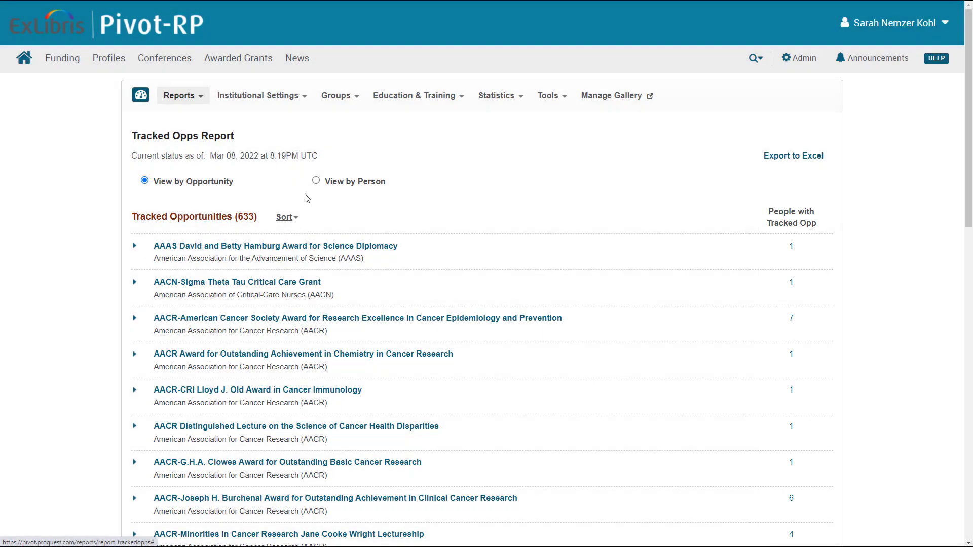
{"action": "left_click", "coordinate": [316, 182]}
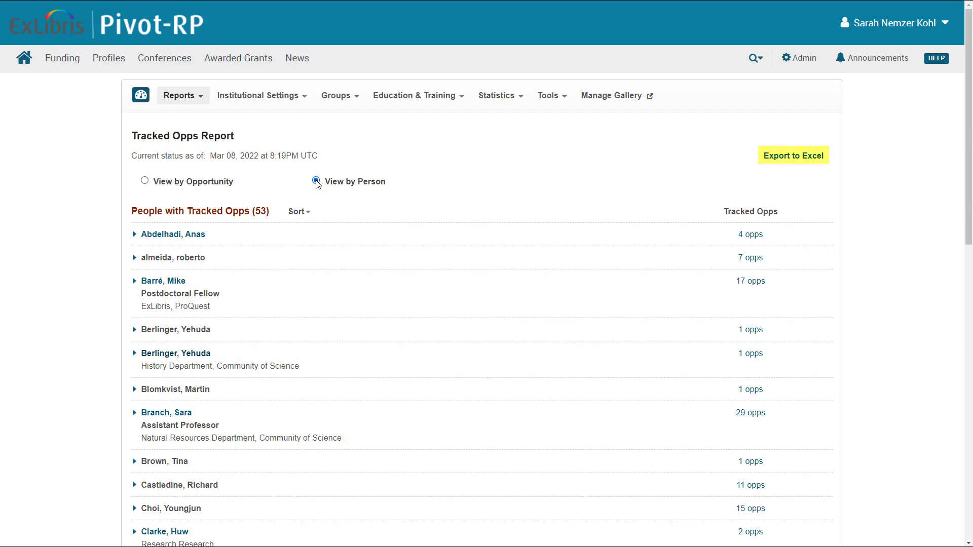
Return to the Admin Dashboard showing the full list of reports
{"action": "left_click", "coordinate": [799, 58]}
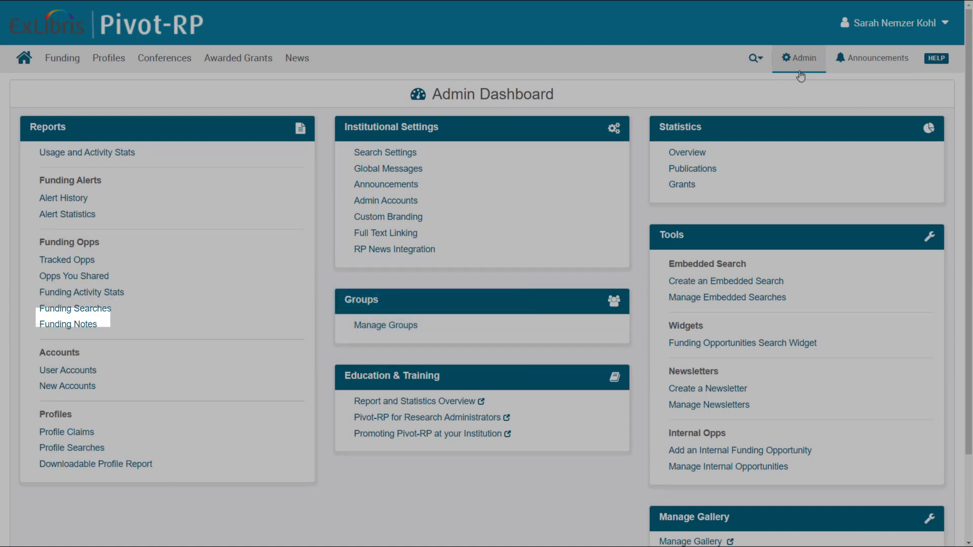
{"action": "mouse_move", "coordinate": [68, 325]}
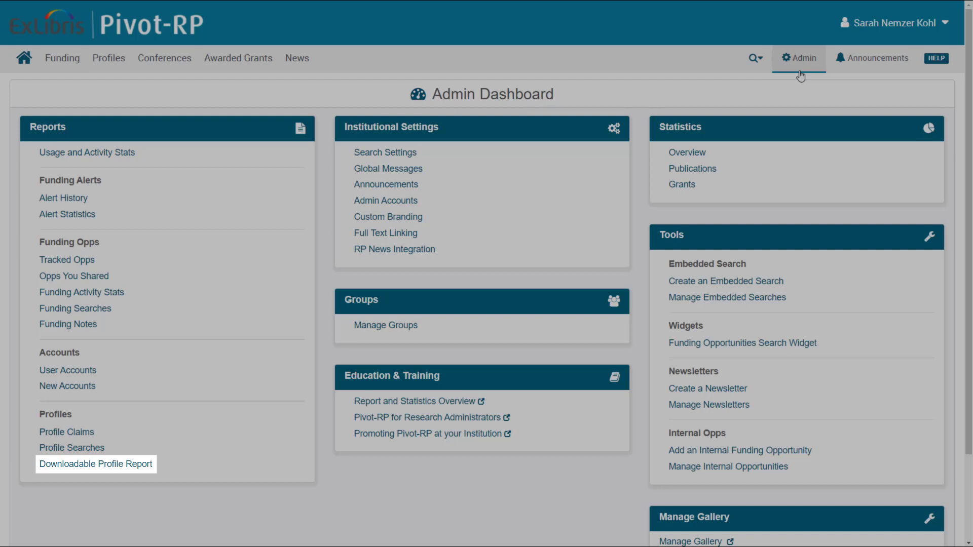
{"action": "left_click", "coordinate": [95, 464]}
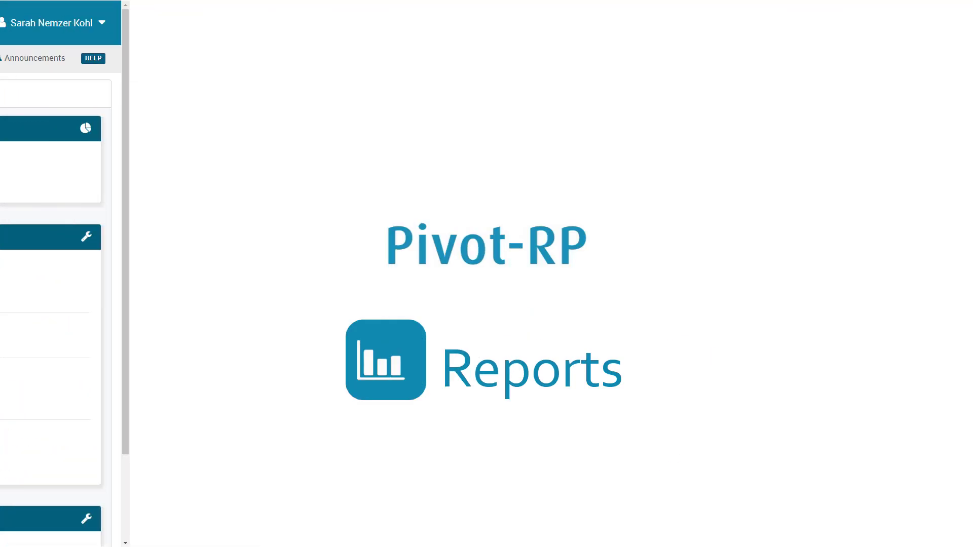